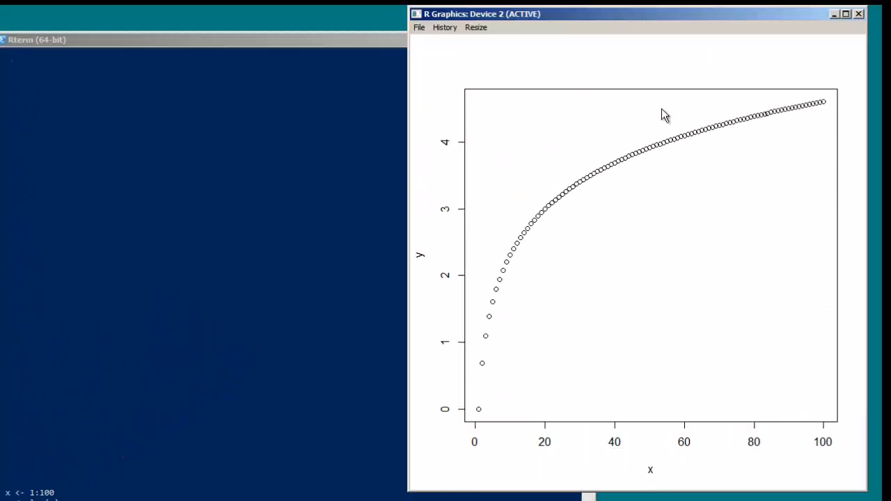
Step: Run plot(x,y, col='red') to redraw the log scatter plot with red points
{"action": "left_click_drag", "start_coordinate": [662, 14], "coordinate": [588, 44]}
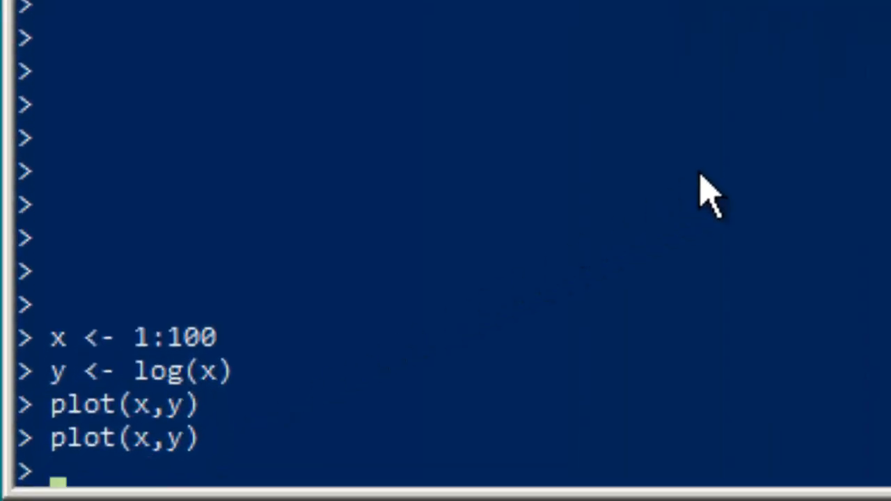
{"action": "type", "text": "plot(x,y,)"}
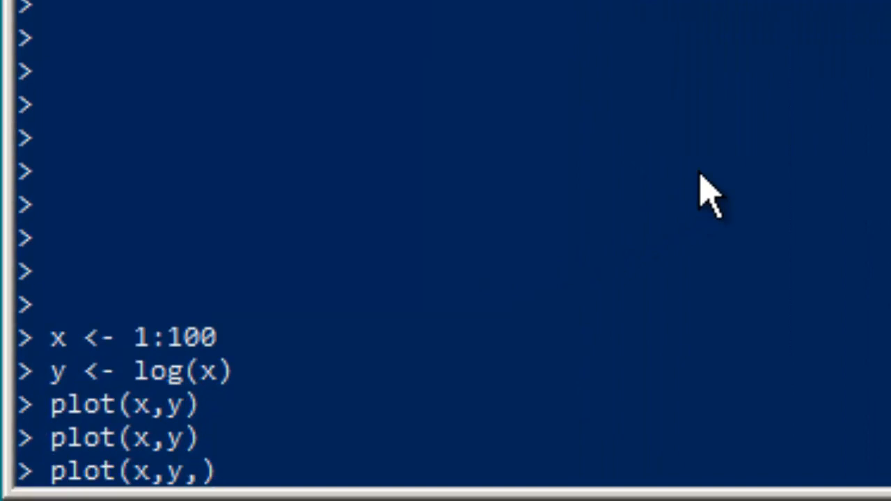
{"action": "type", "text": "col"}
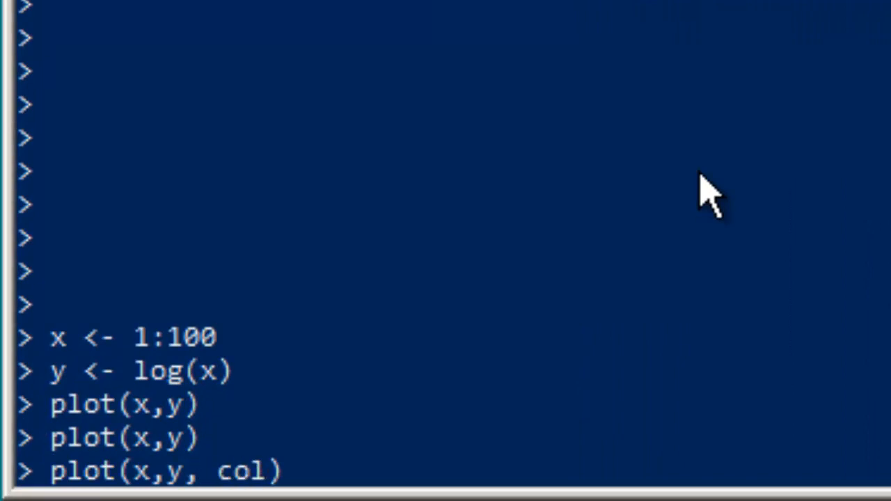
{"action": "type", "text": "='"}
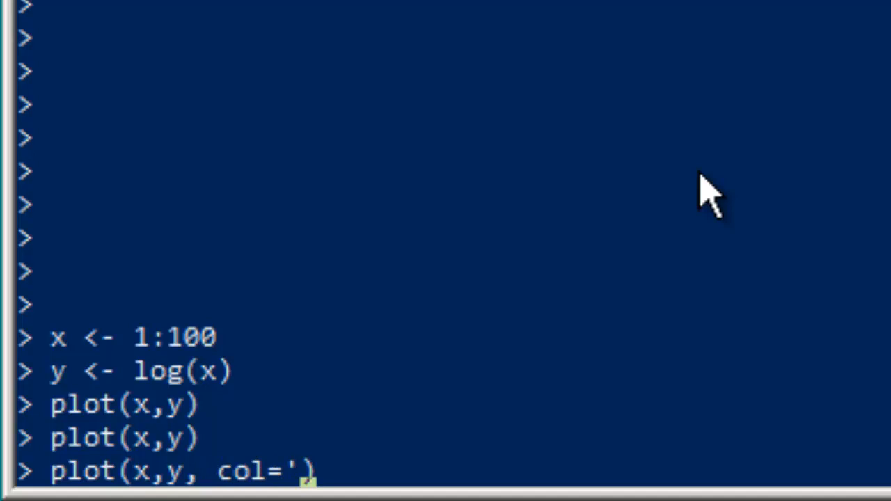
{"action": "type", "text": "red"}
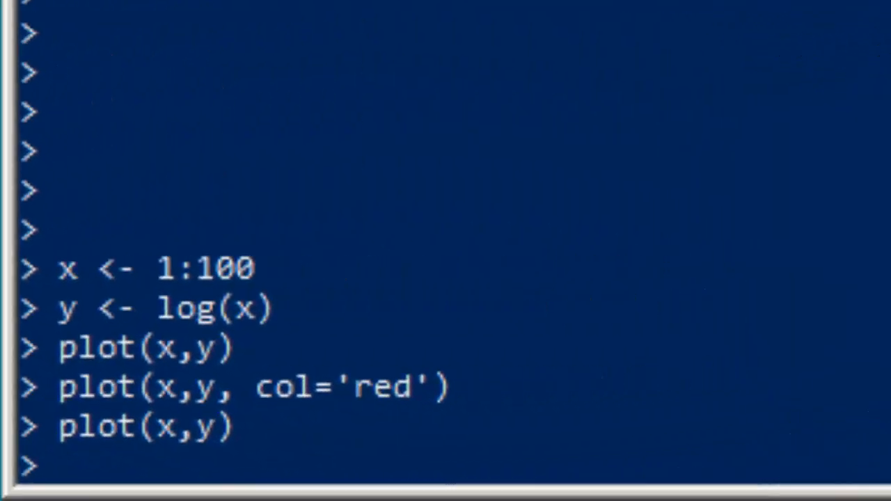
Step: Assign z <- x/25 and start a points() call to overlay z on the plot
{"action": "type", "text": "z <-"}
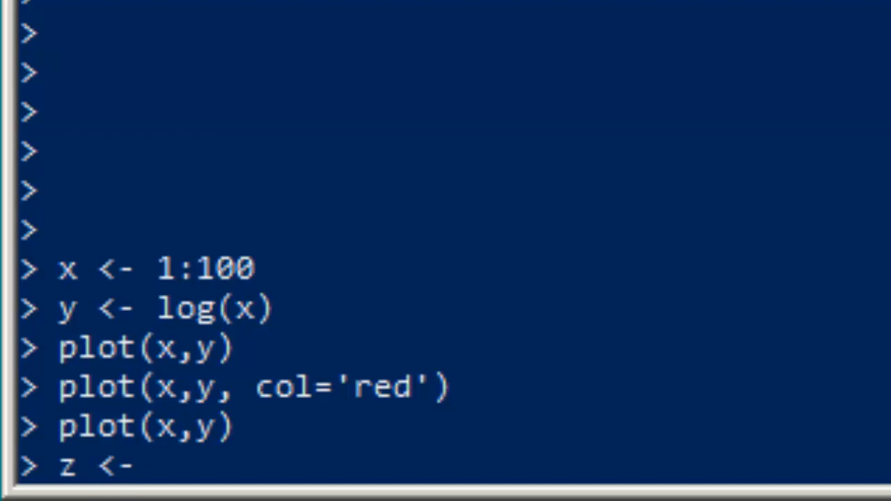
{"action": "type", "text": "x/"}
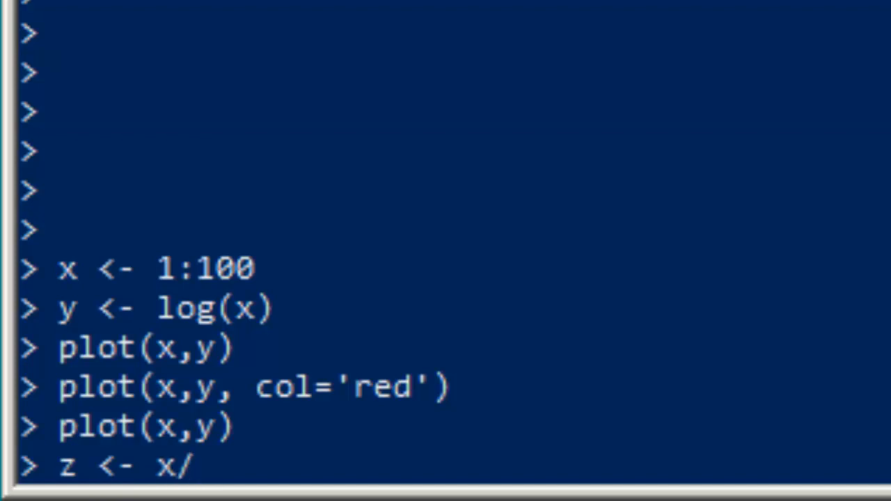
{"action": "type", "text": "25"}
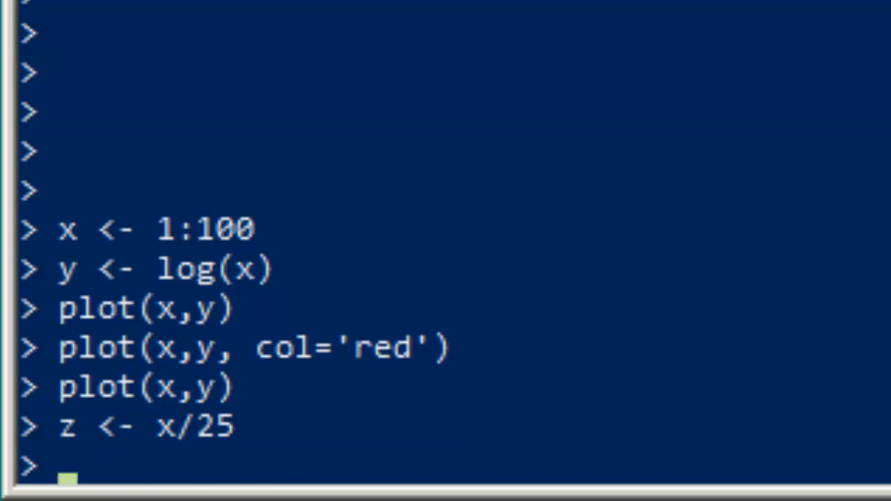
{"action": "type", "text": "points"}
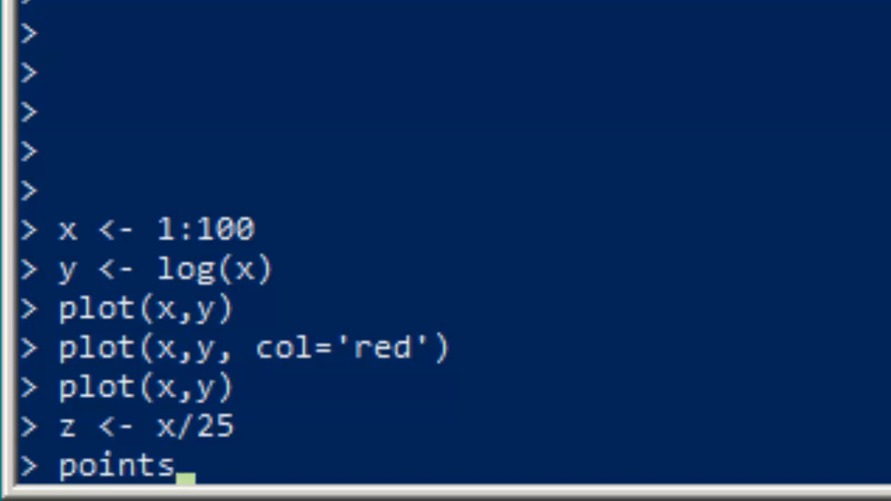
{"action": "type", "text": "(z"}
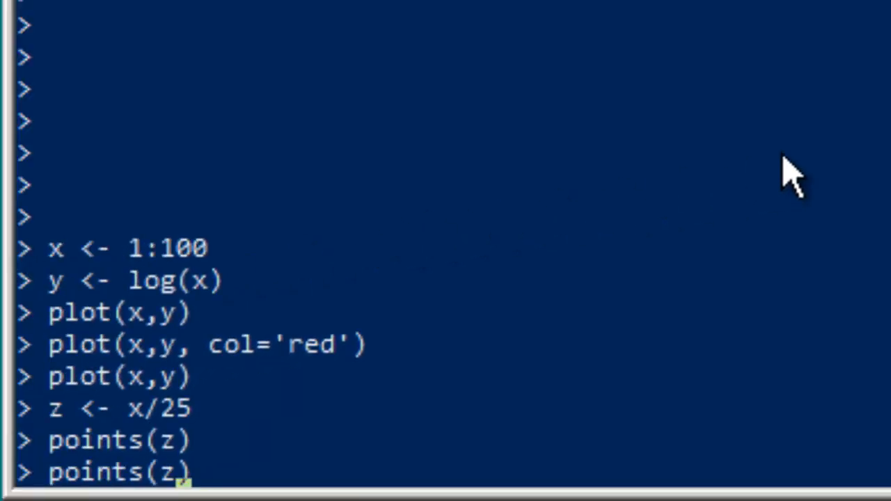
Step: Run points(z, col='green') to add z as green points under the log curve
{"action": "type", "text": ", col='gr"}
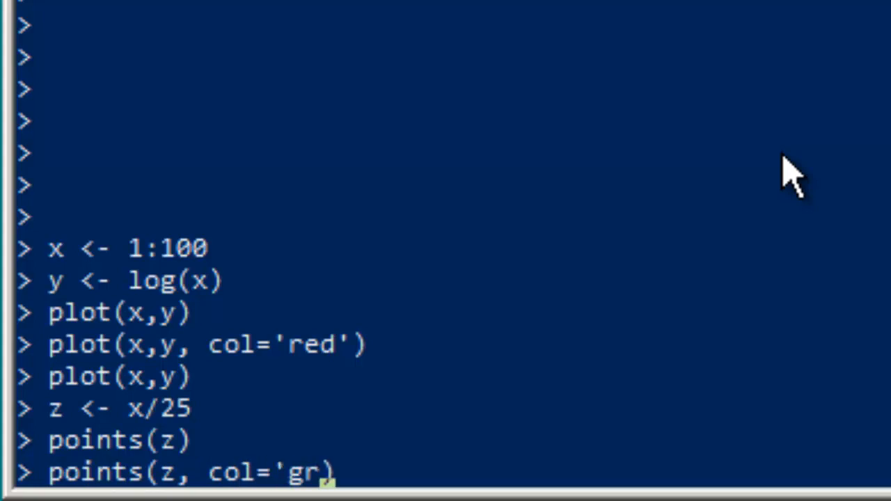
{"action": "type", "text": "een')"}
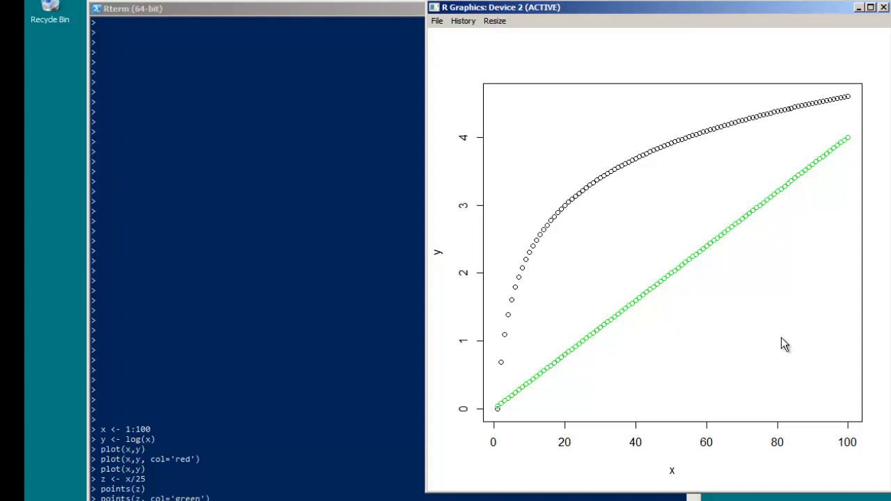
{"action": "mouse_move", "coordinate": [195, 429]}
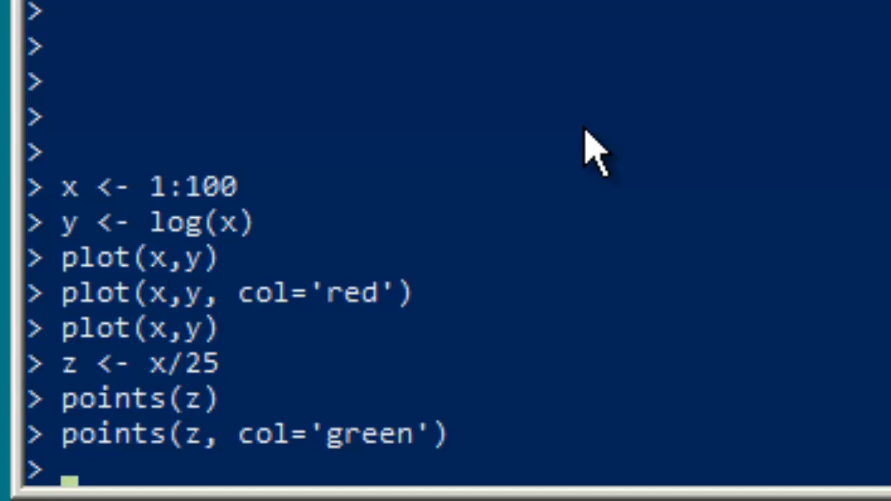
Step: Load data(iris) and print its first six rows with head(iris)
{"action": "type", "text": "da"}
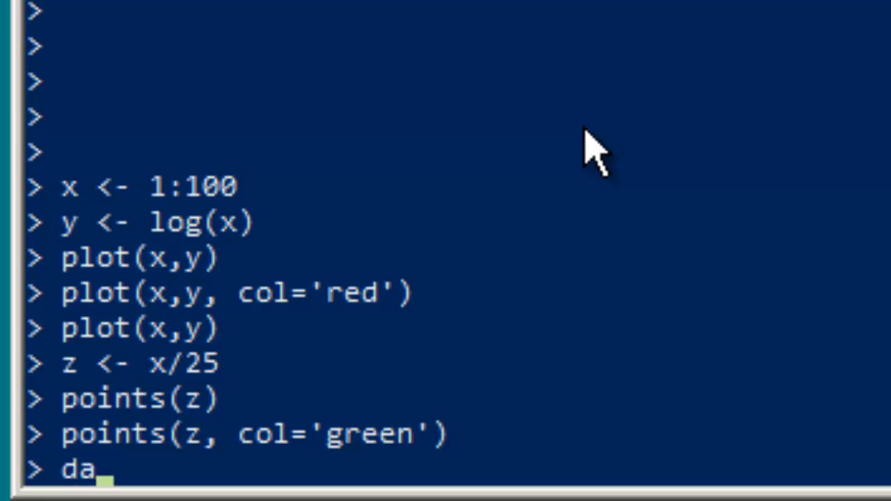
{"action": "type", "text": "ta"}
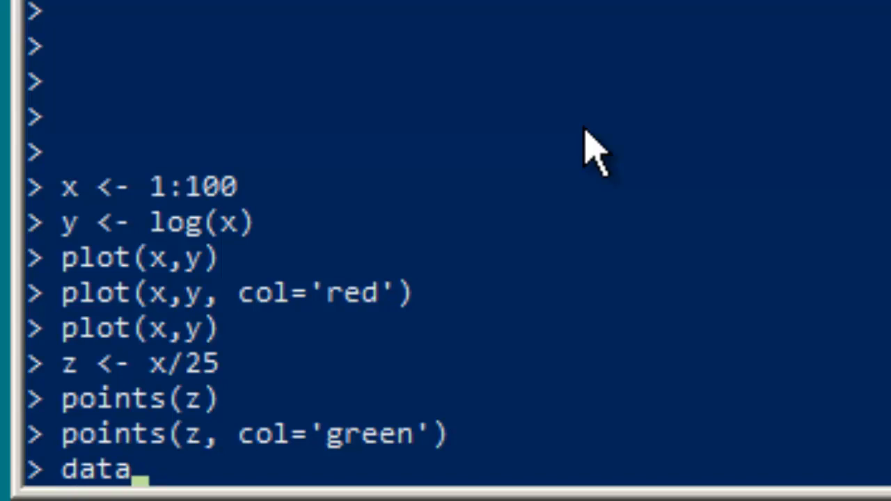
{"action": "type", "text": "(iris"}
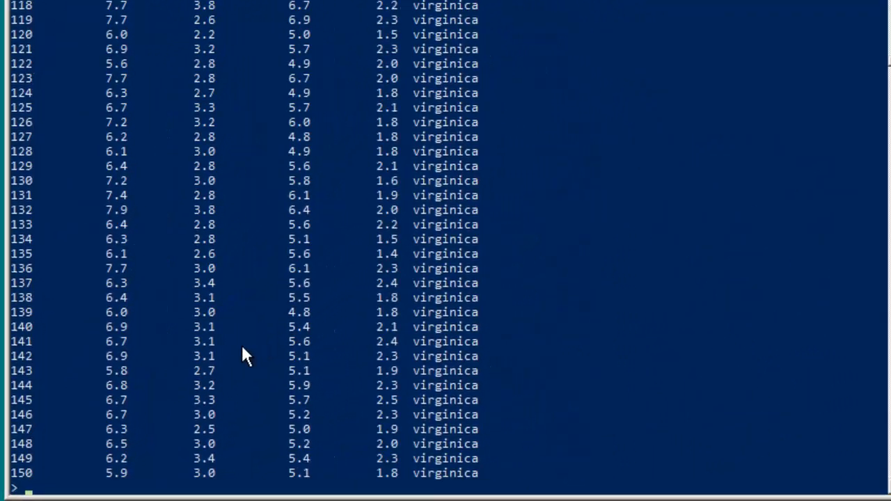
{"action": "type", "text": "head"}
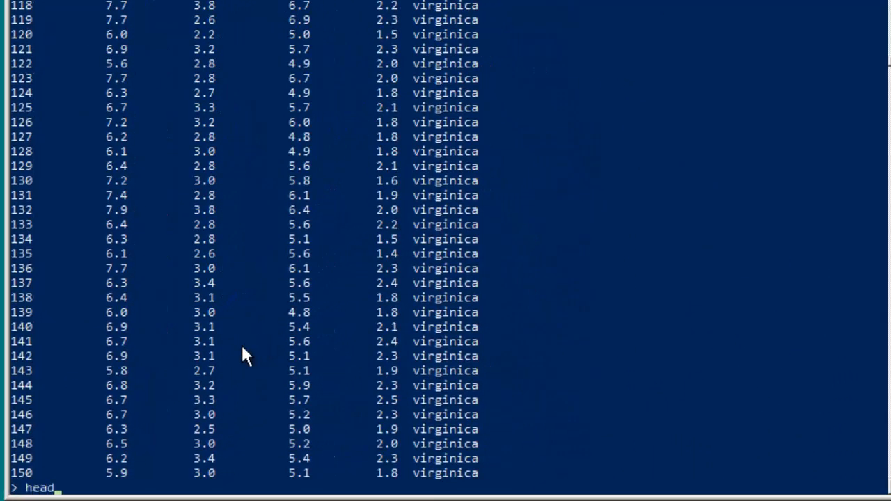
{"action": "type", "text": "(iris"}
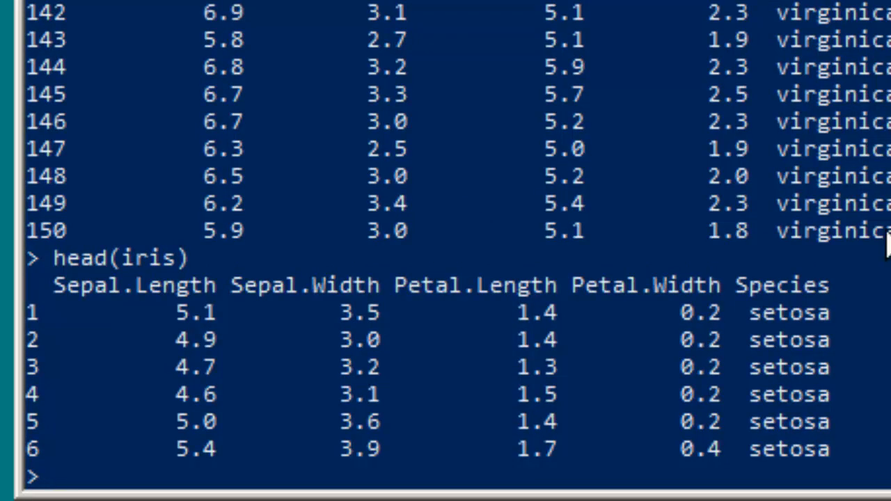
Step: Enter plot(iris$Petal.Length, iris$Petal.Width) for the petal scatter plot
{"action": "type", "text": "plot"}
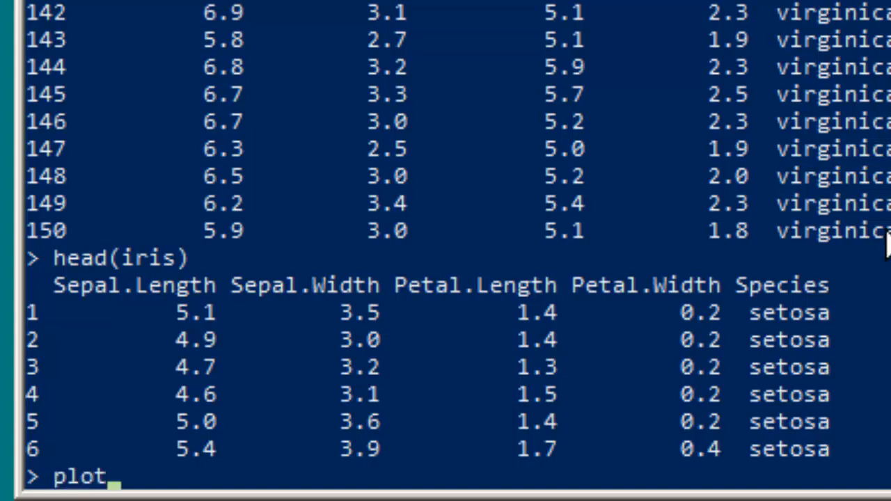
{"action": "type", "text": "(iris$"}
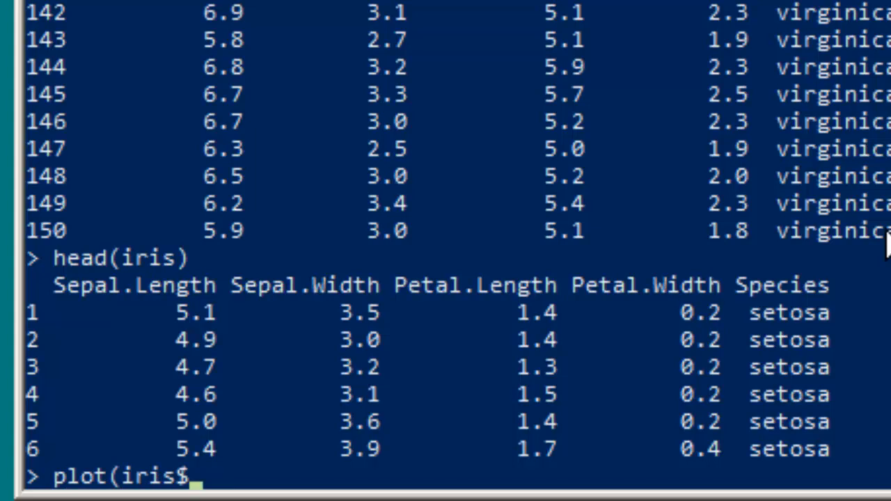
{"action": "type", "text": "Petal."}
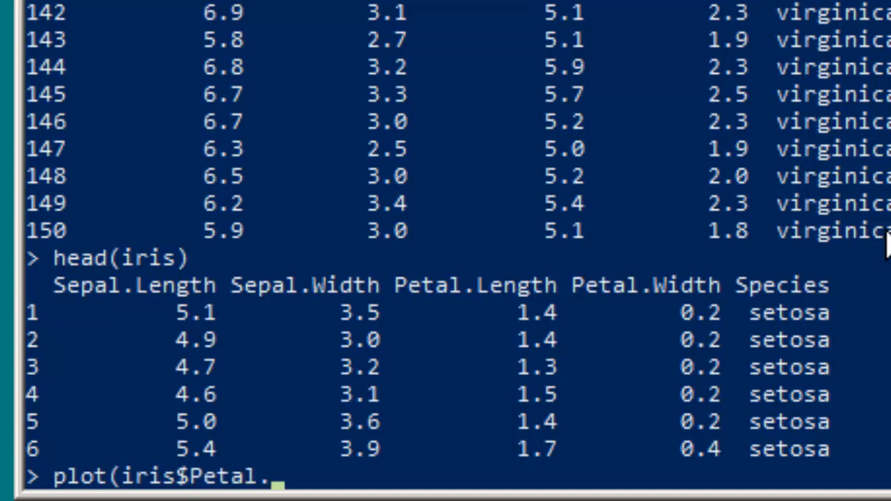
{"action": "type", "text": "Length"}
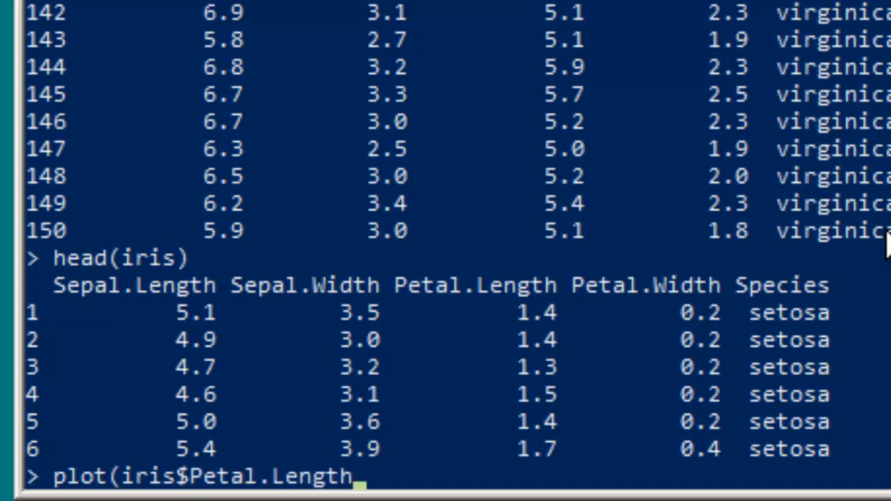
{"action": "type", "text": ","}
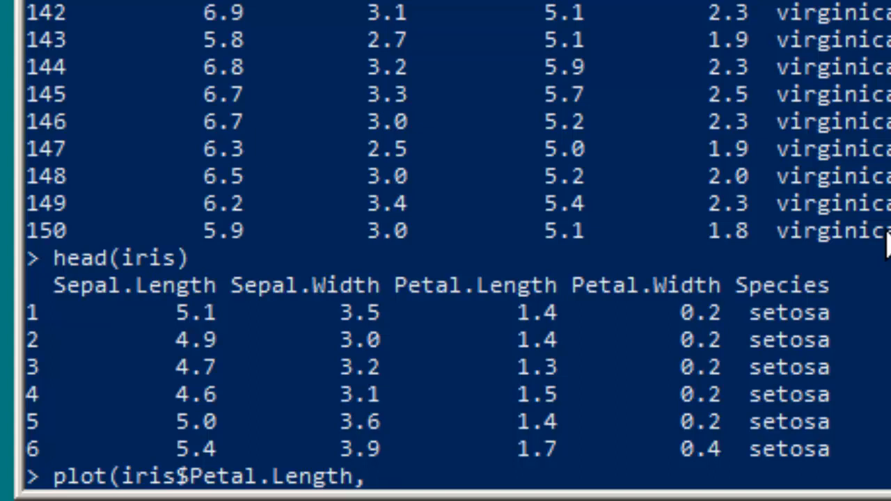
{"action": "type", "text": "ir"}
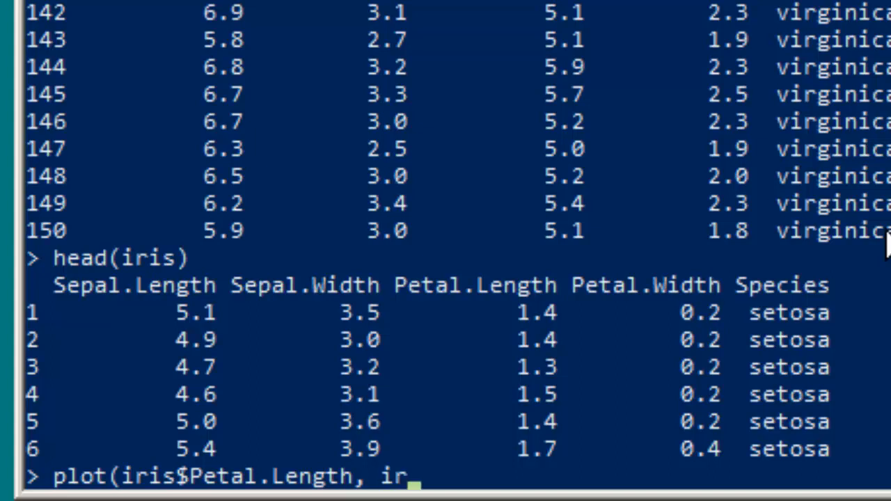
{"action": "type", "text": "is"}
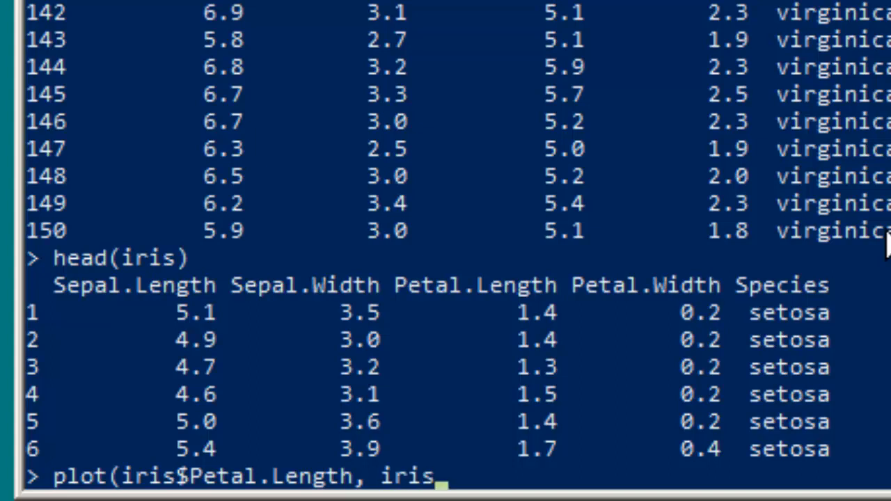
{"action": "type", "text": "$"}
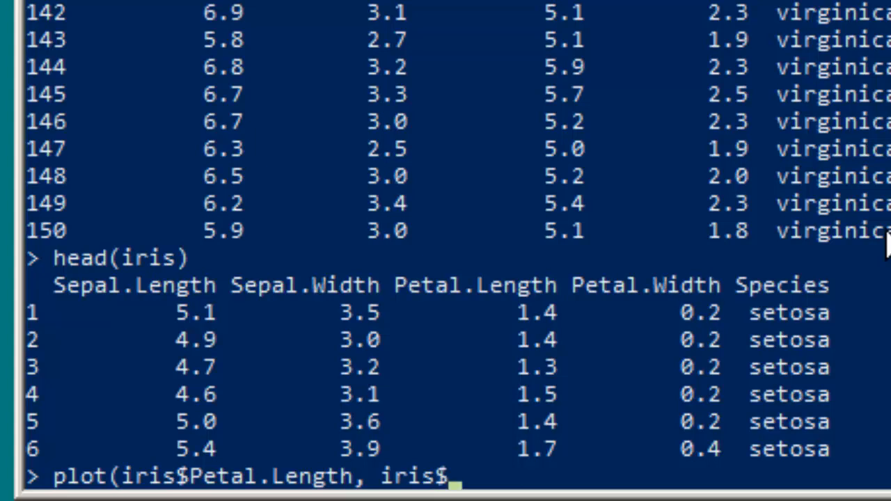
{"action": "type", "text": "Petal.Width,"}
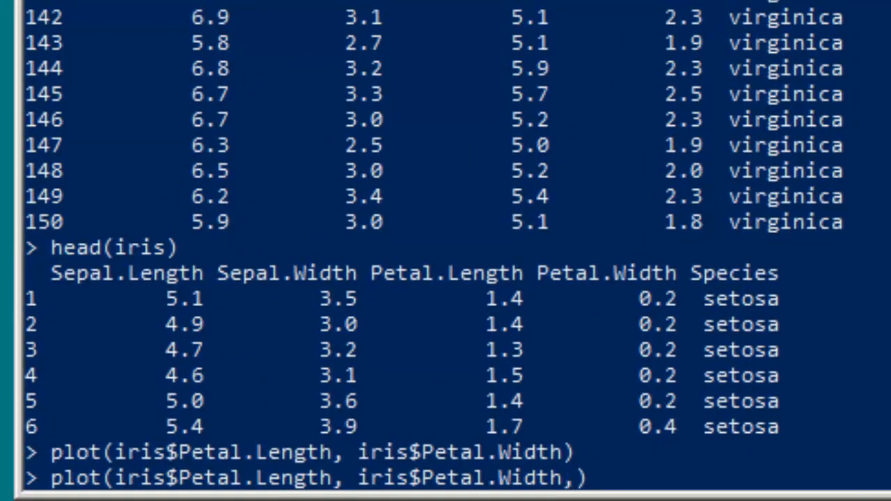
Step: Add col=iris$Species and run the plot to colour the points by species
{"action": "type", "text": "col"}
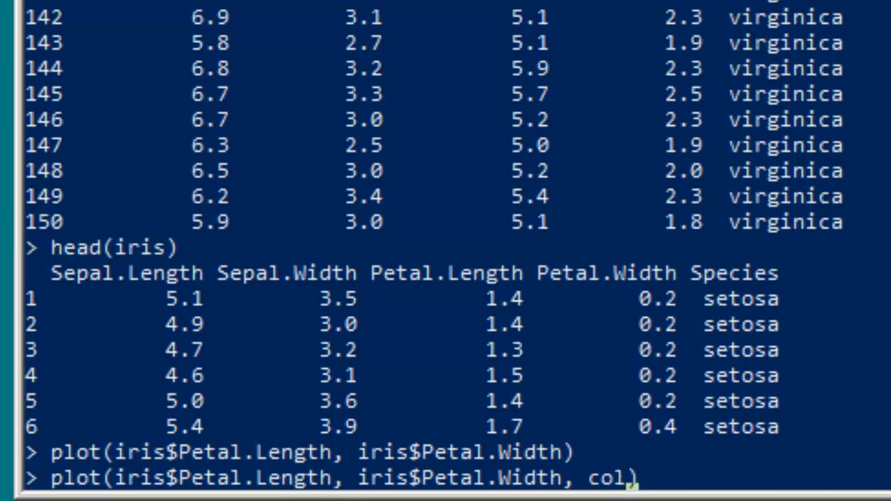
{"action": "type", "text": "="}
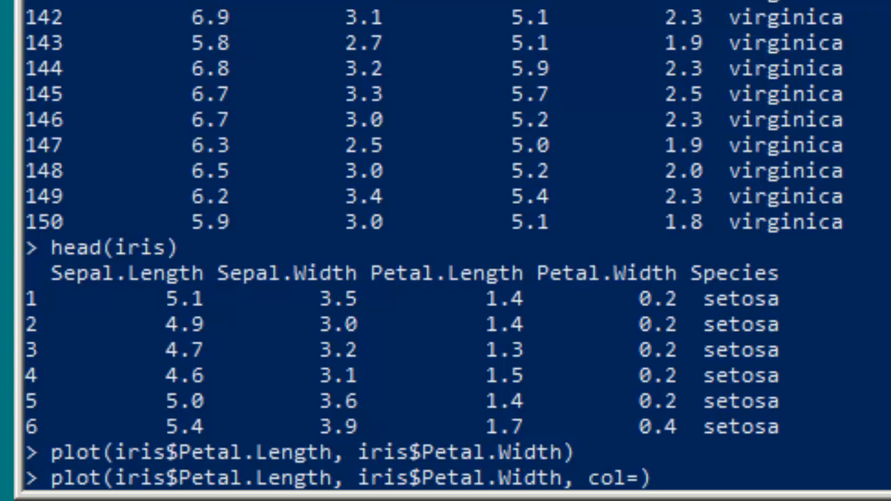
{"action": "type", "text": "i"}
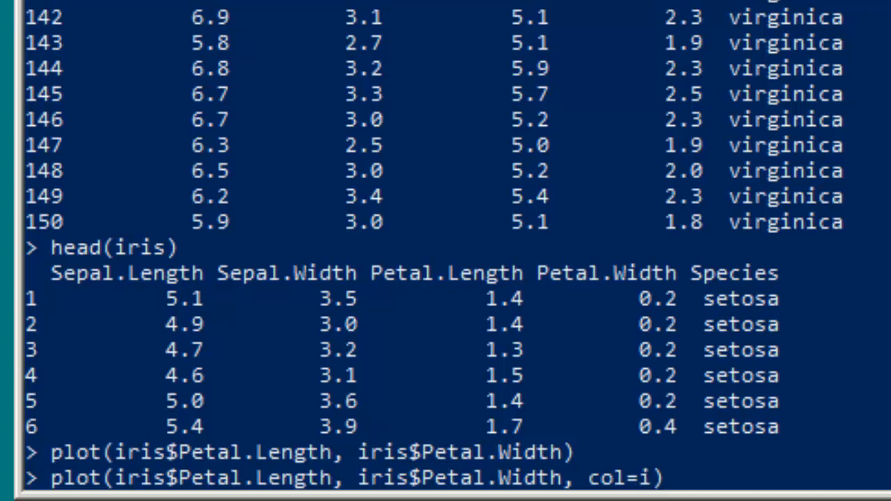
{"action": "type", "text": "ris$Species"}
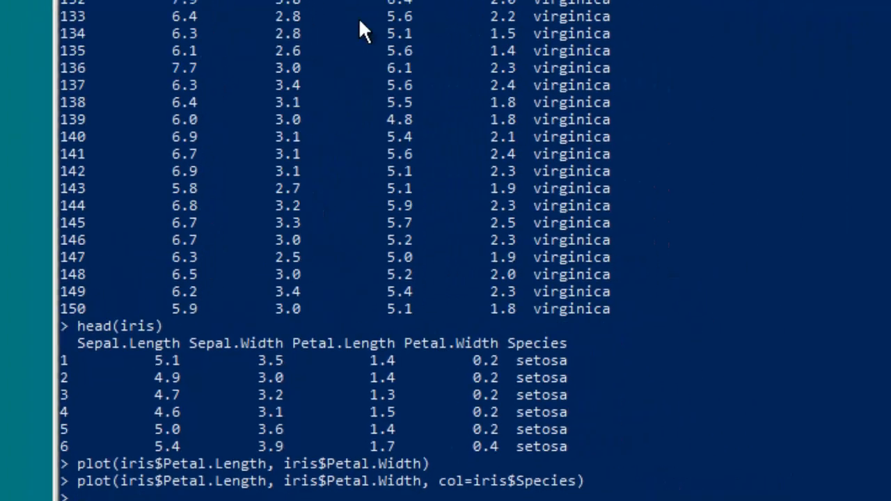
{"action": "key", "text": "Return"}
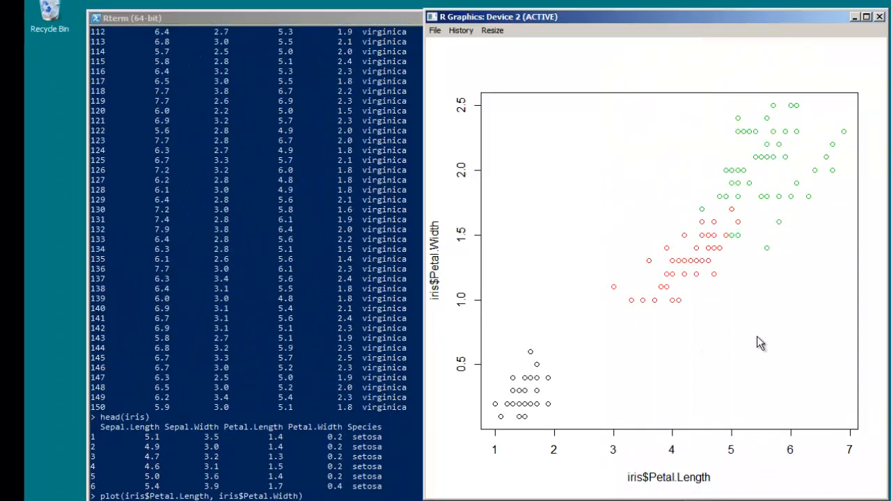